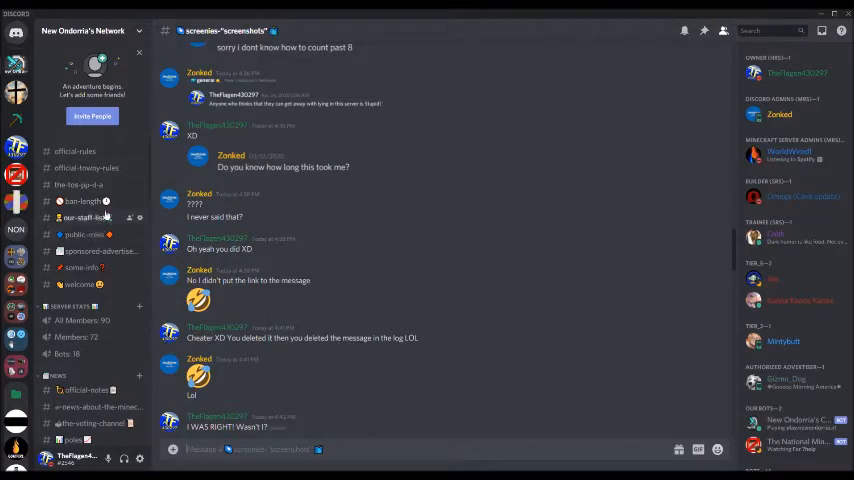
Switch to the misspelled server, browse oofical-rulez and goeneral, and select the 'I'm making sever better' message.
left_click(74, 151)
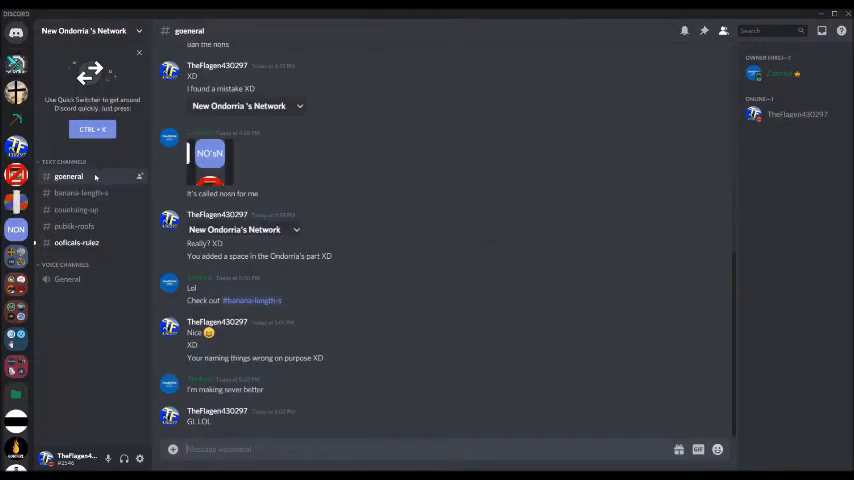
left_click(77, 242)
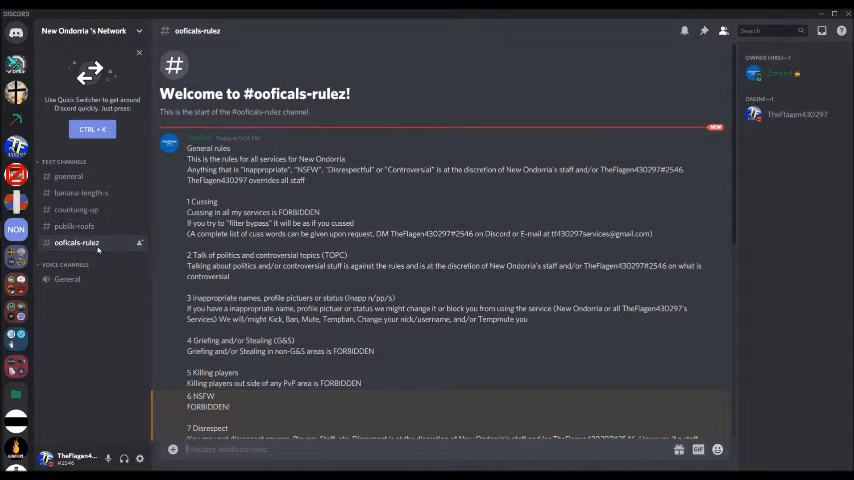
left_click(68, 176)
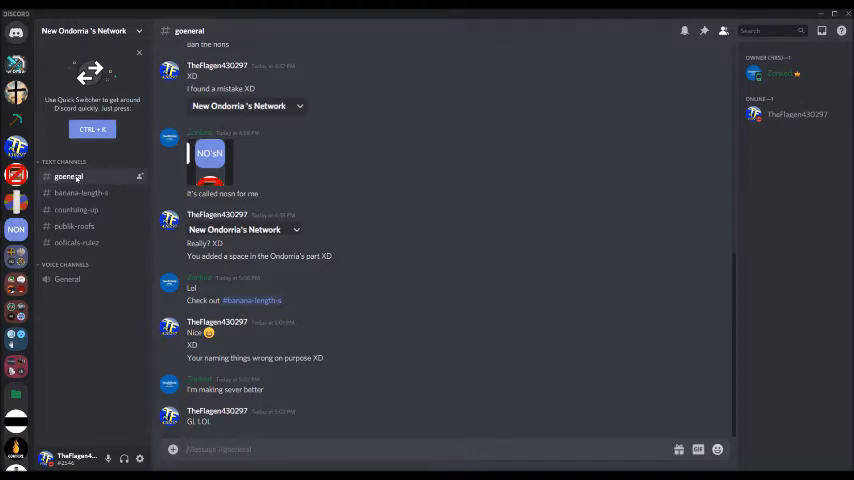
mouse_move(152, 173)
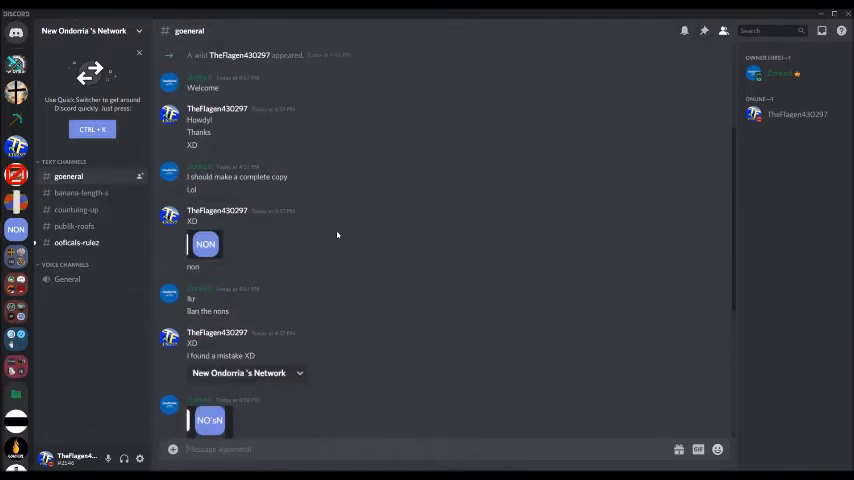
scroll("down", 3)
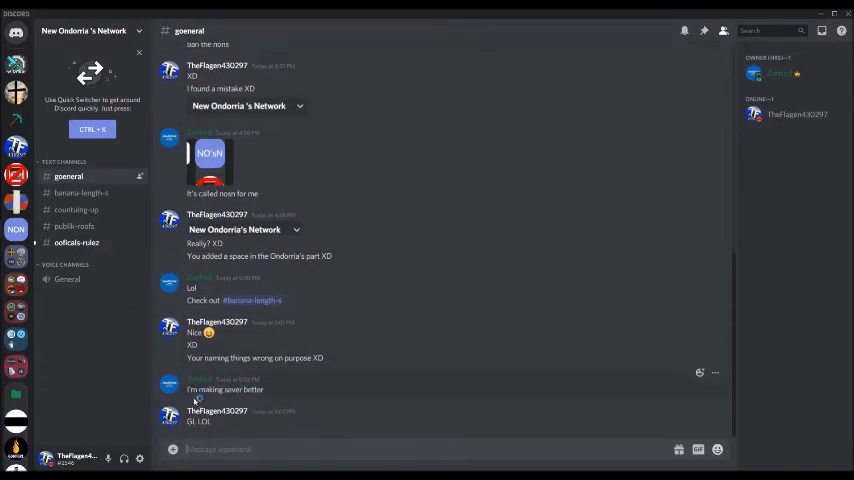
double_click(225, 389)
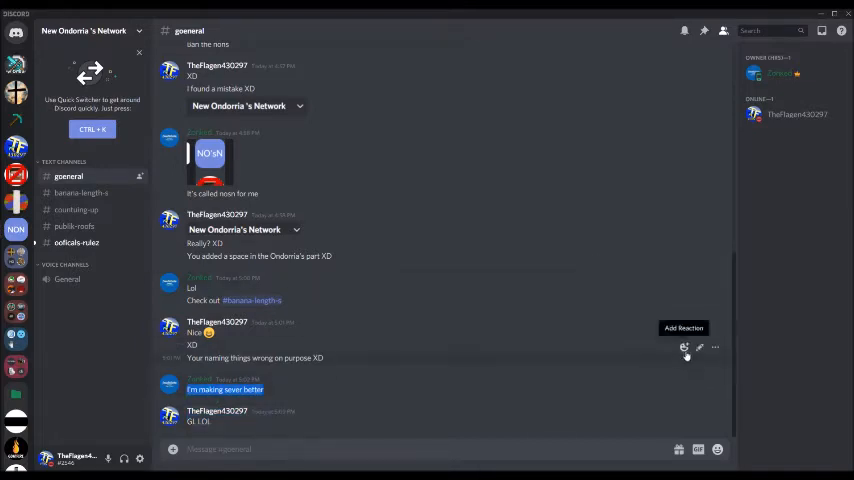
mouse_move(810, 84)
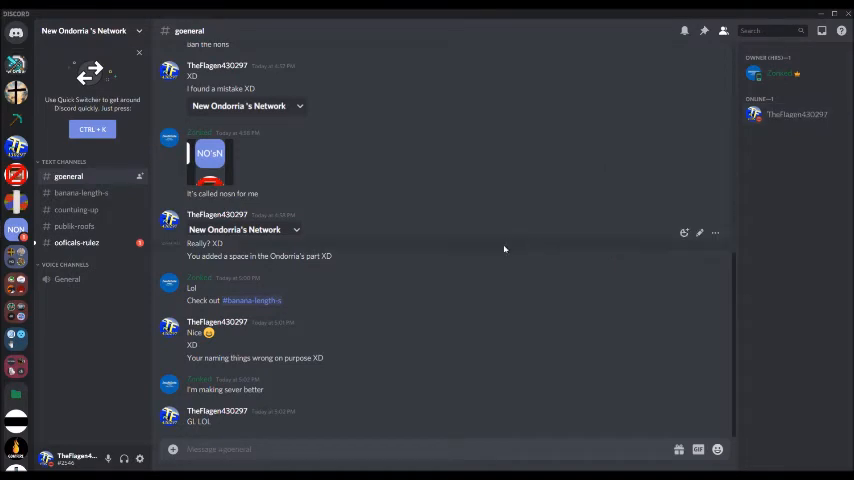
Revisit oofical-rulez, then type 'I'm recording this XD' in goeneral.
left_click(77, 242)
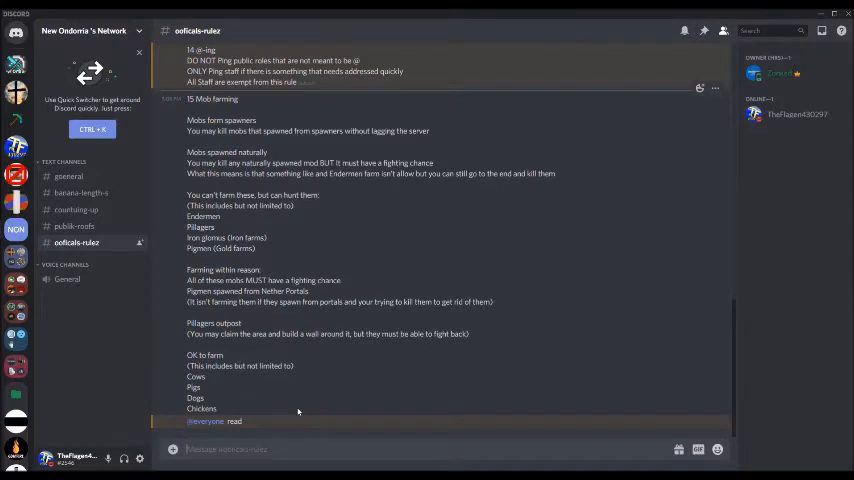
left_click(68, 176)
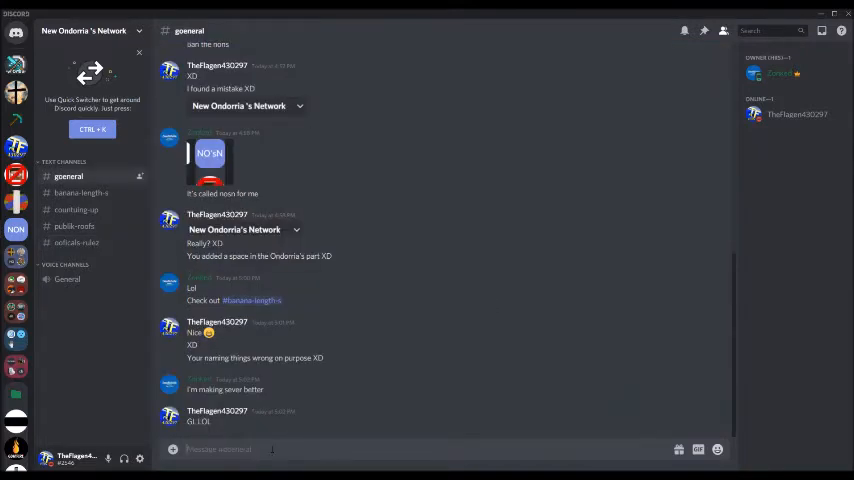
type("I'm recording this XD")
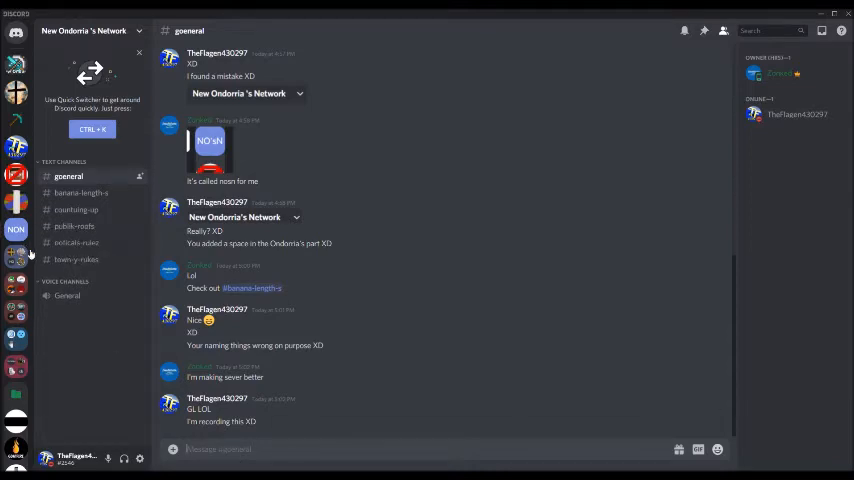
Visit town-y-rukes, scroll through the original server's channel, then open oofical-rulez.
left_click(76, 260)
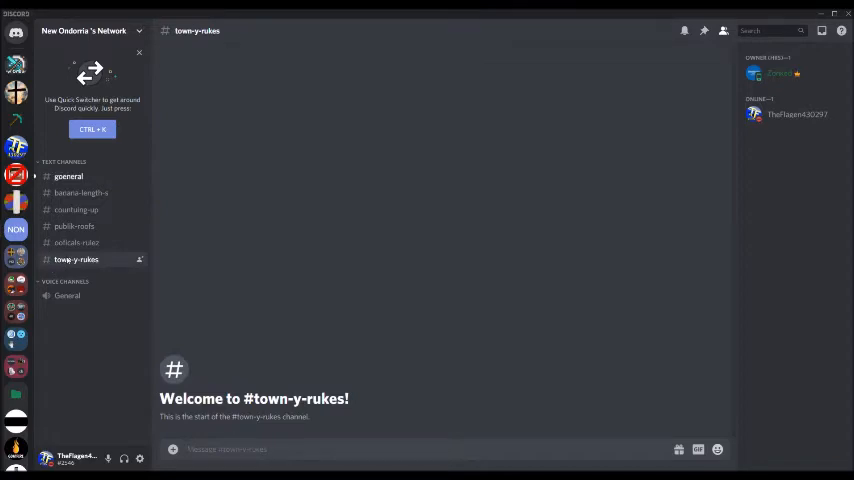
left_click(68, 176)
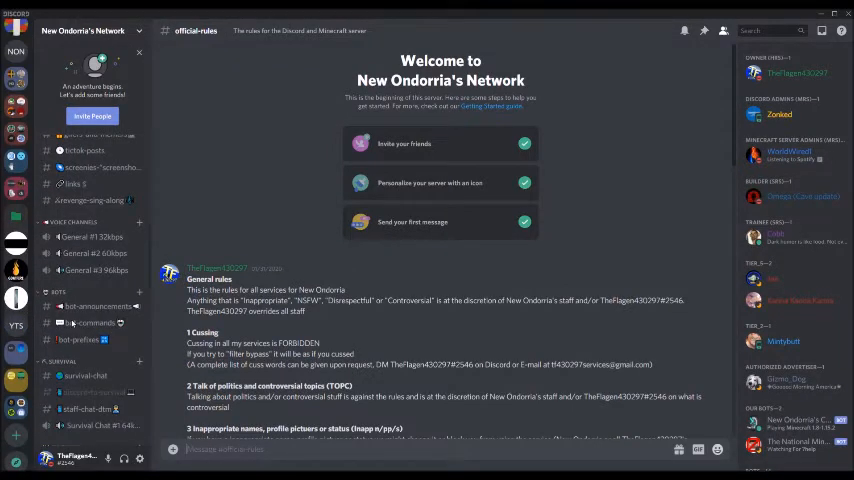
scroll("down", 3)
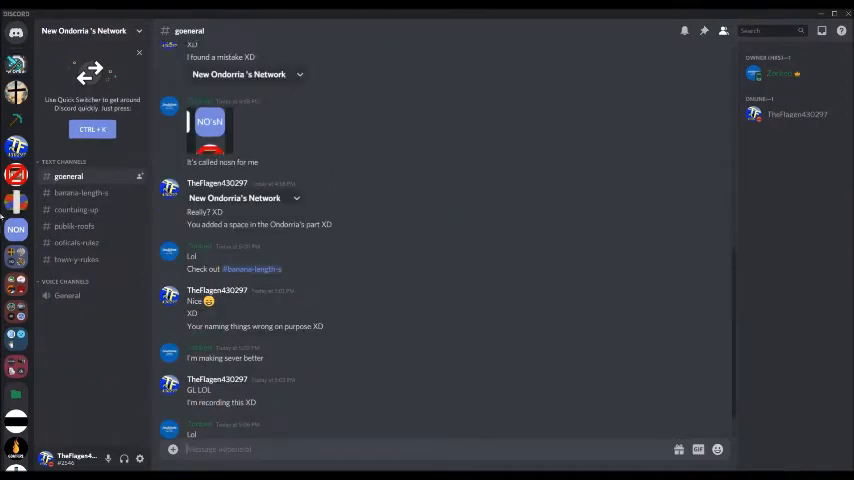
scroll("down", 3)
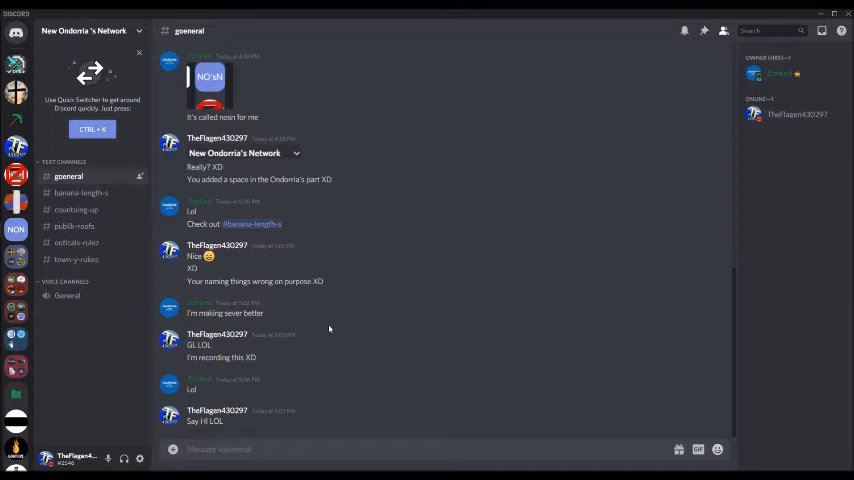
left_click(76, 259)
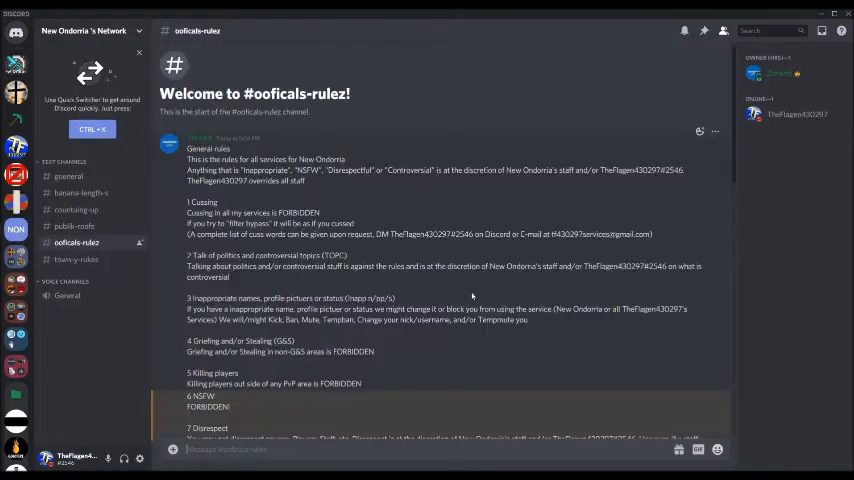
Check the countuing-up and town-y-rukes channels, then return to goeneral.
scroll("down", 3)
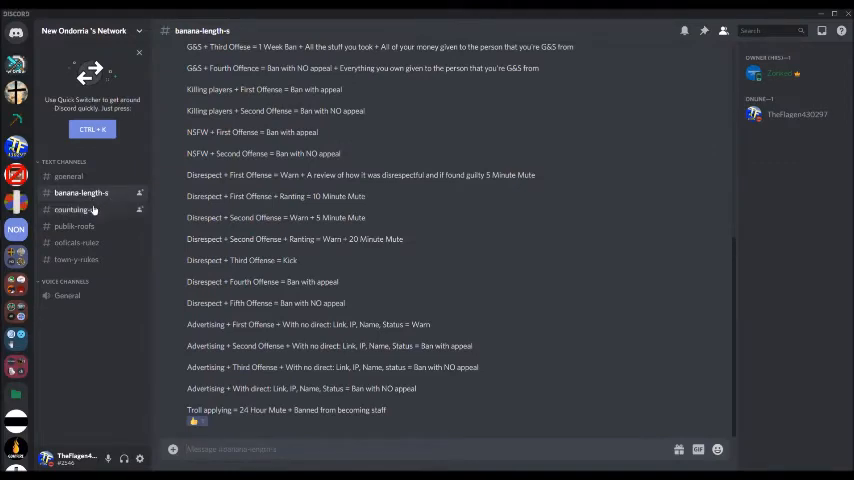
left_click(77, 210)
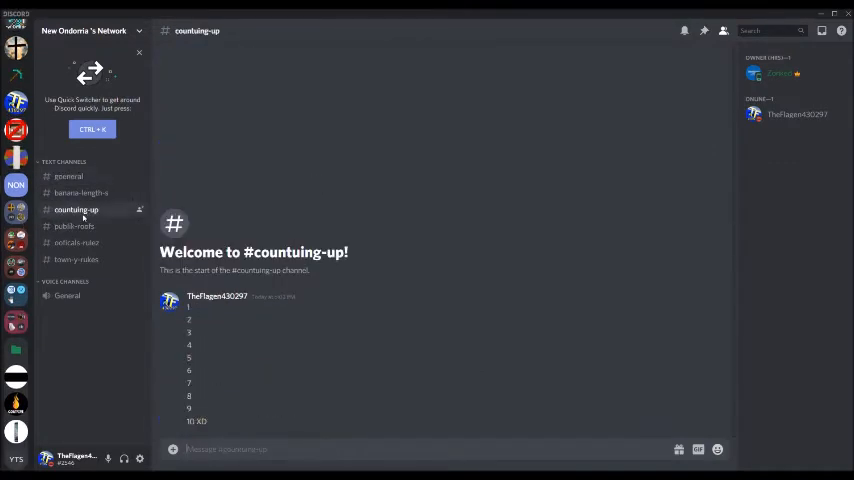
left_click(76, 259)
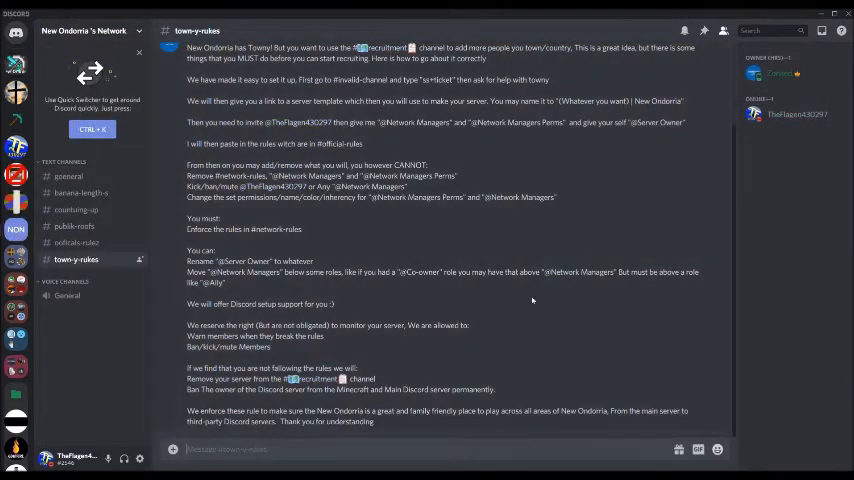
left_click(68, 176)
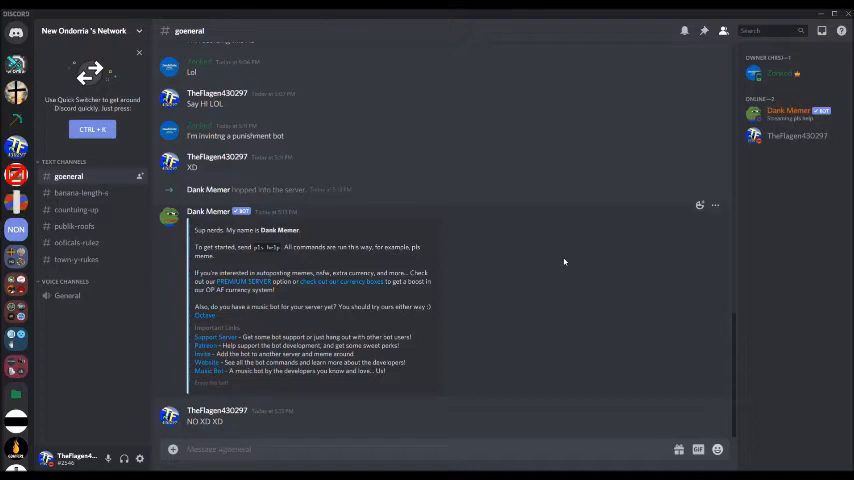
Open rnewonddoris, join the General voice channel, return to goeneral, and switch to the original server.
left_click(778, 72)
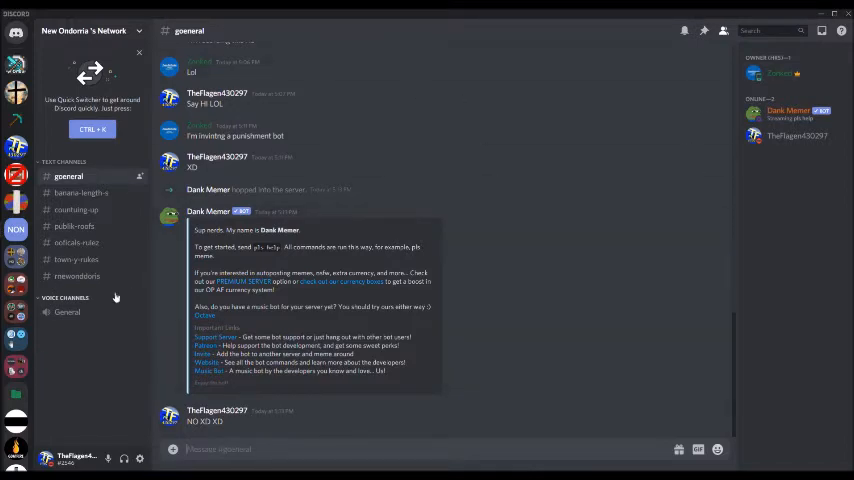
left_click(77, 276)
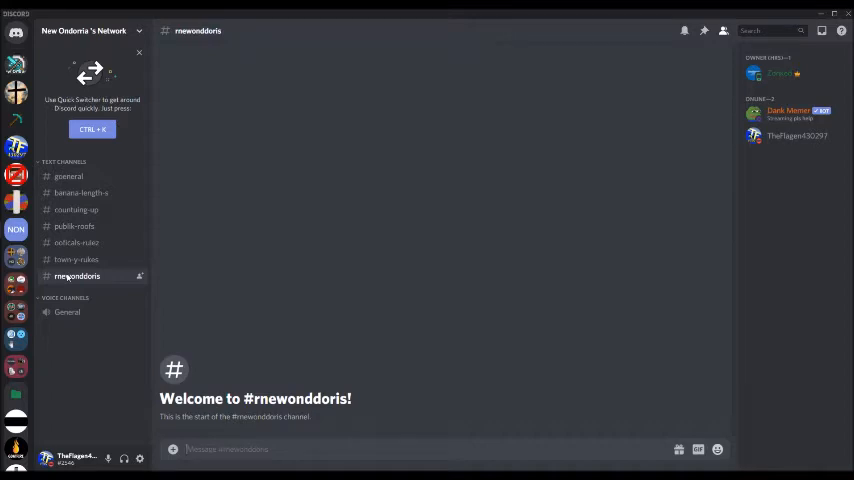
left_click(67, 312)
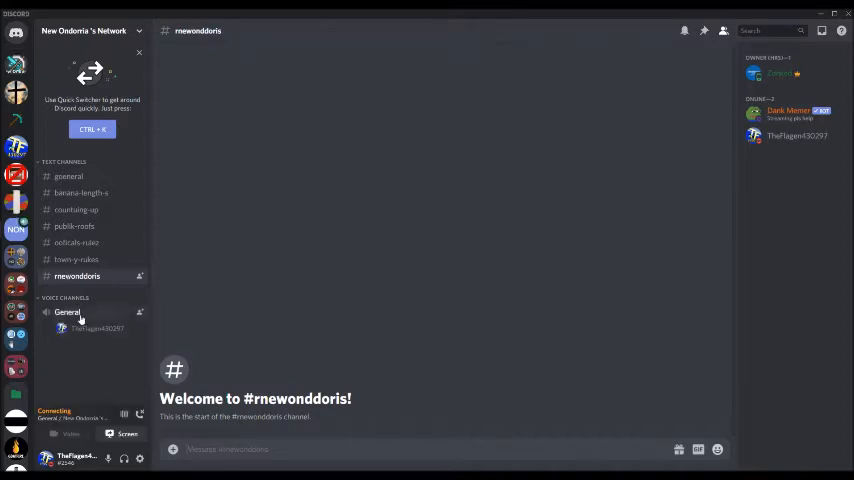
left_click(67, 311)
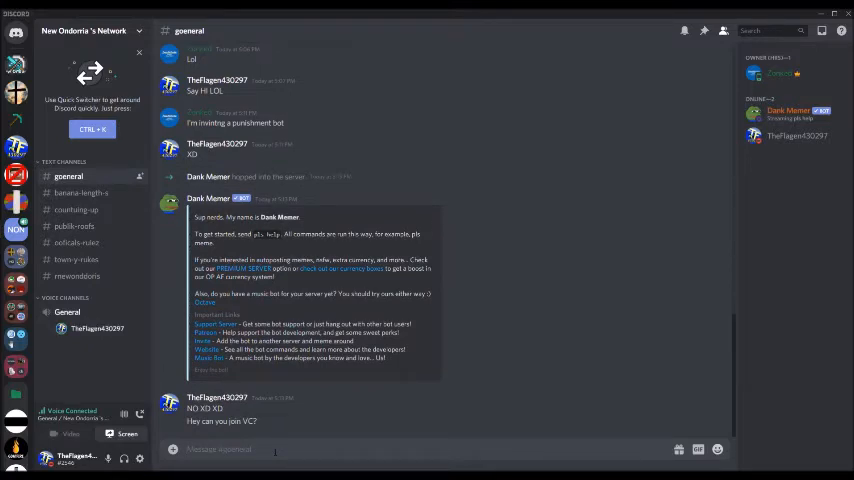
mouse_move(790, 293)
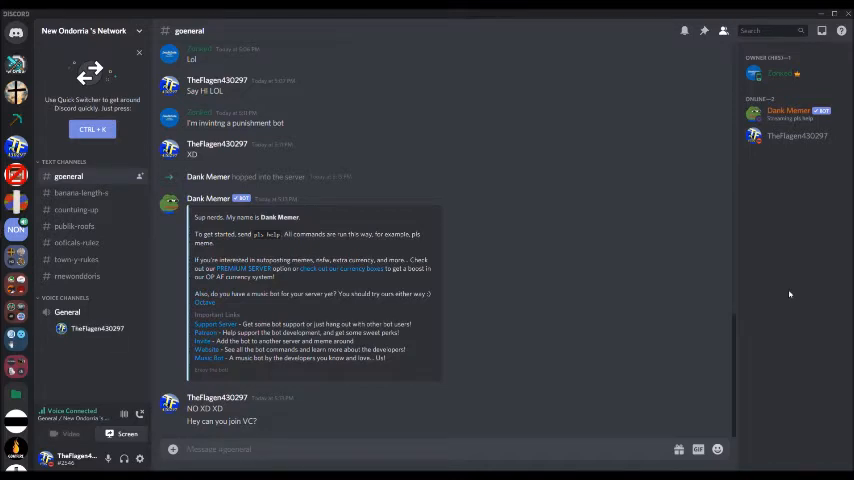
left_click(77, 276)
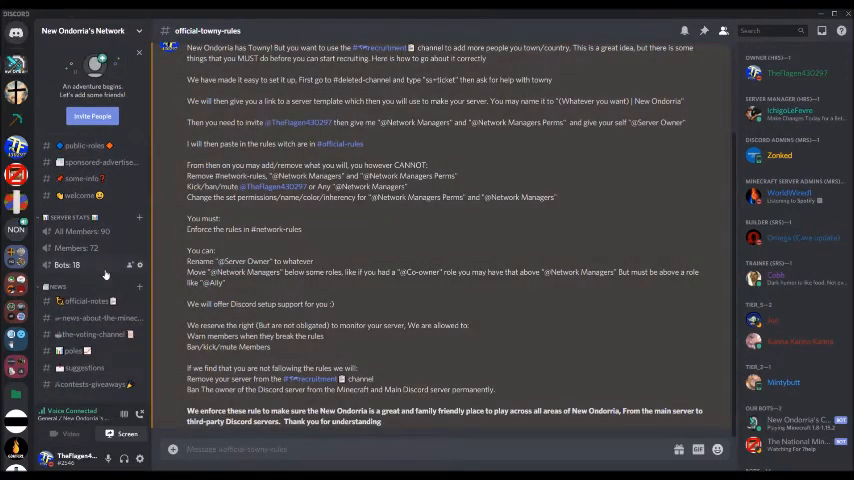
Return to the misspelled server's goeneral channel and type 'Ah ok'.
scroll("down", 3)
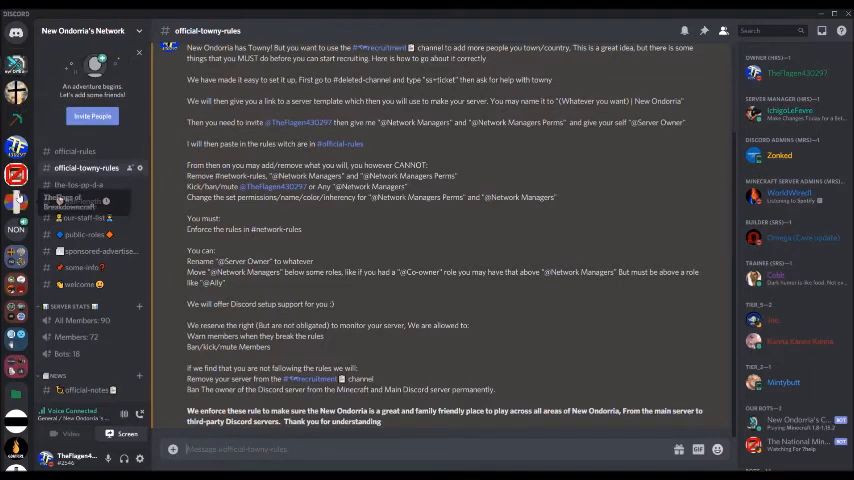
left_click(77, 276)
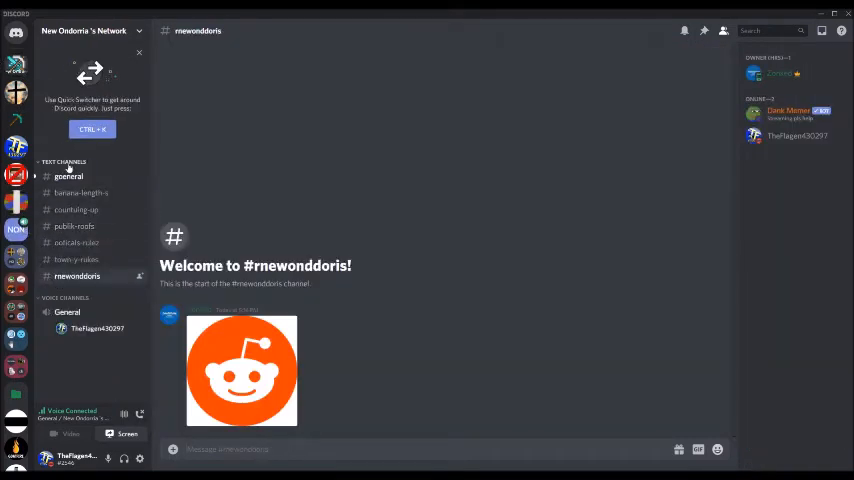
left_click(68, 176)
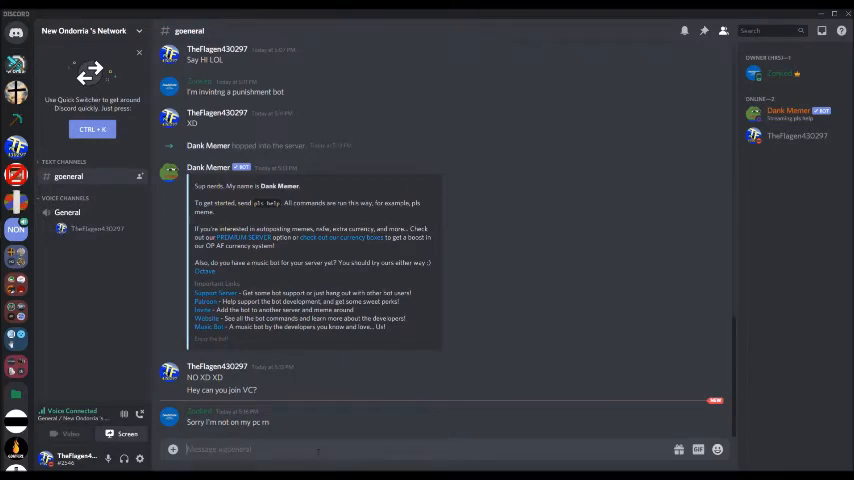
type("A")
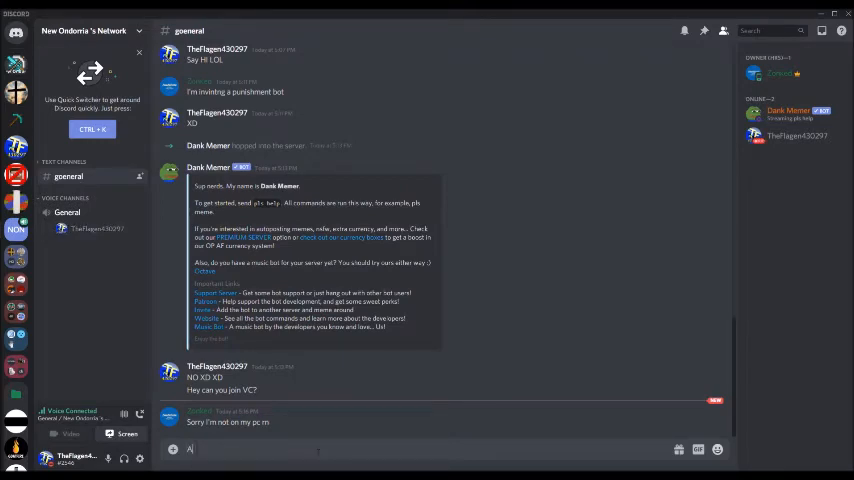
type("h ok")
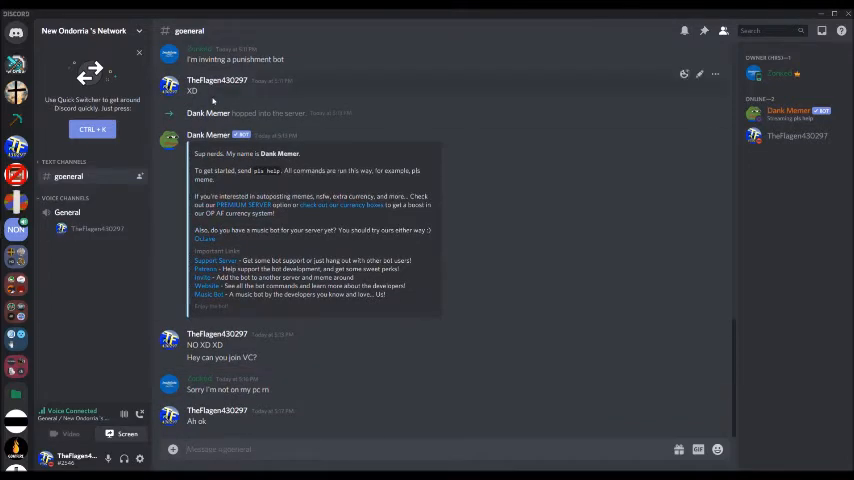
left_click(68, 162)
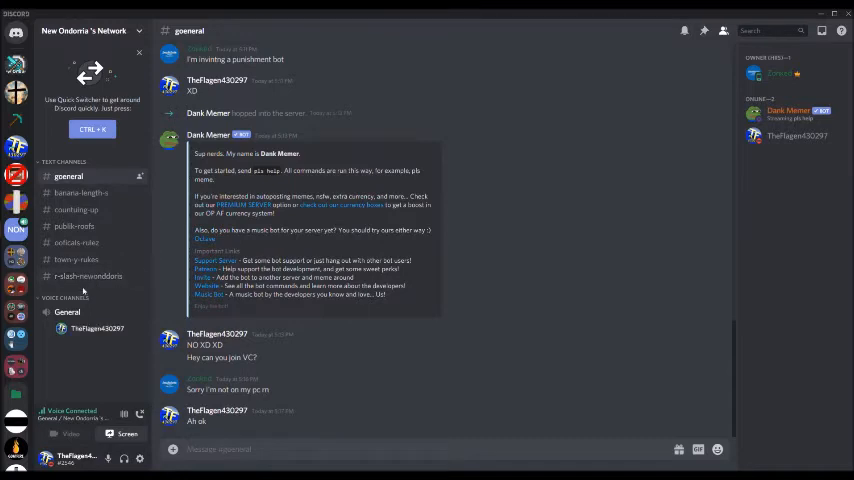
Send 'Oh XD' in the r-slash-newonddoris channel.
left_click(87, 276)
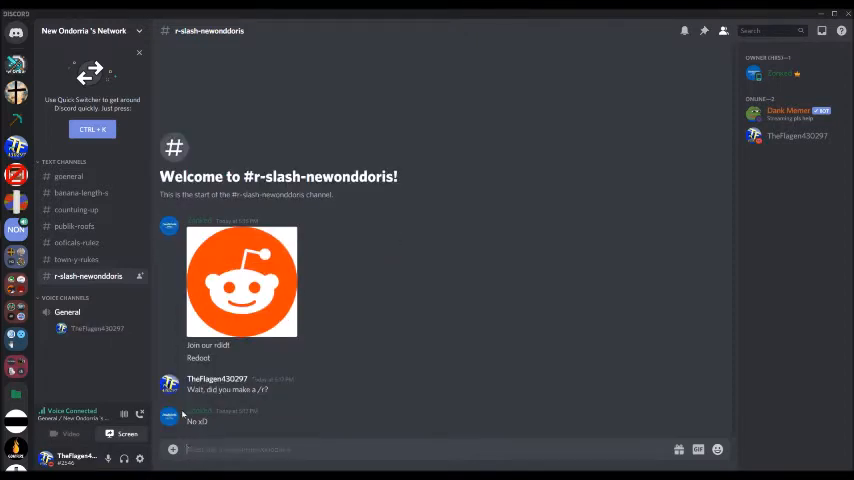
type("Oh XD")
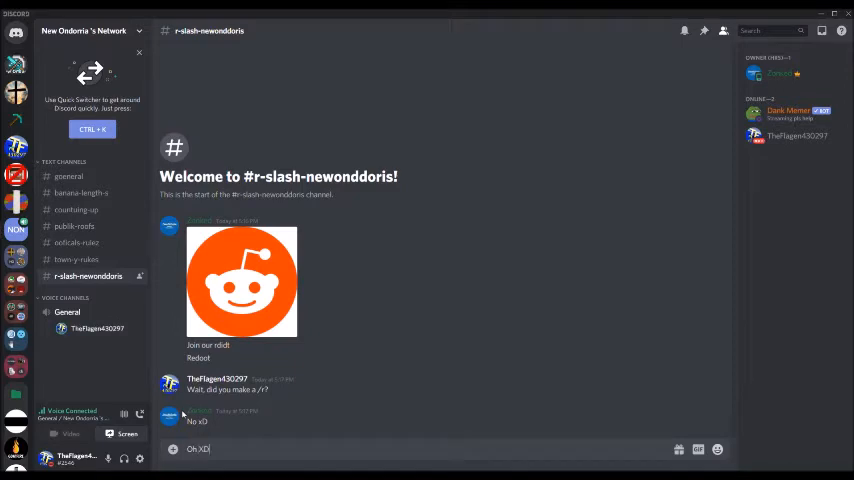
key("enter")
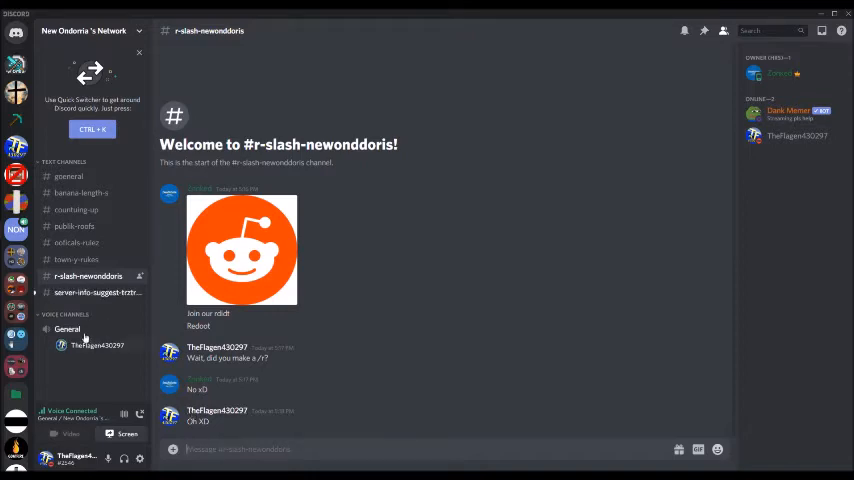
Open goeneral, type 'Forever', and scroll through the chat.
left_click(97, 292)
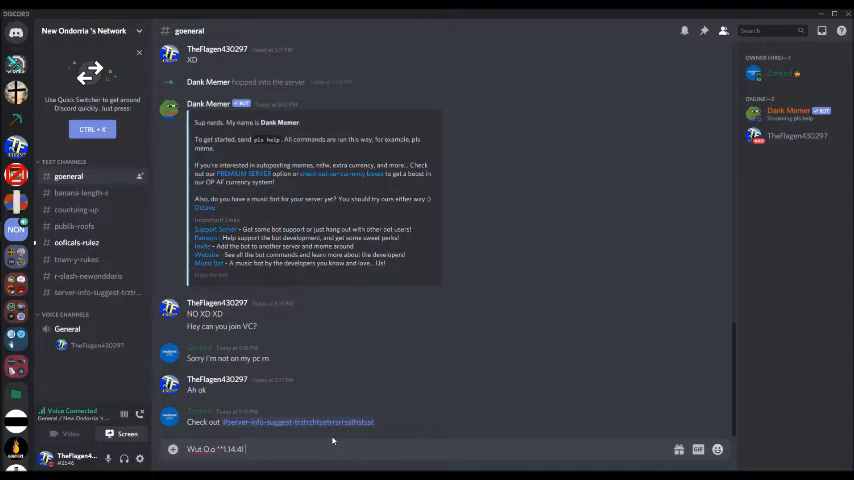
type("Forever")
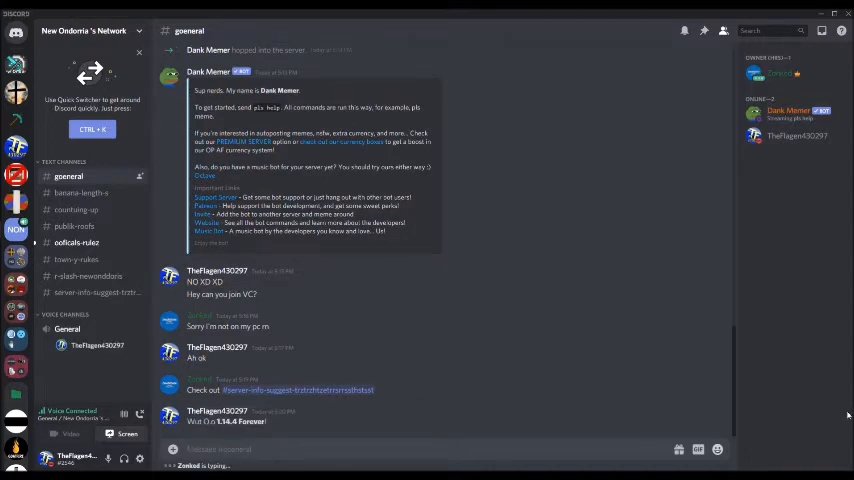
mouse_move(560, 305)
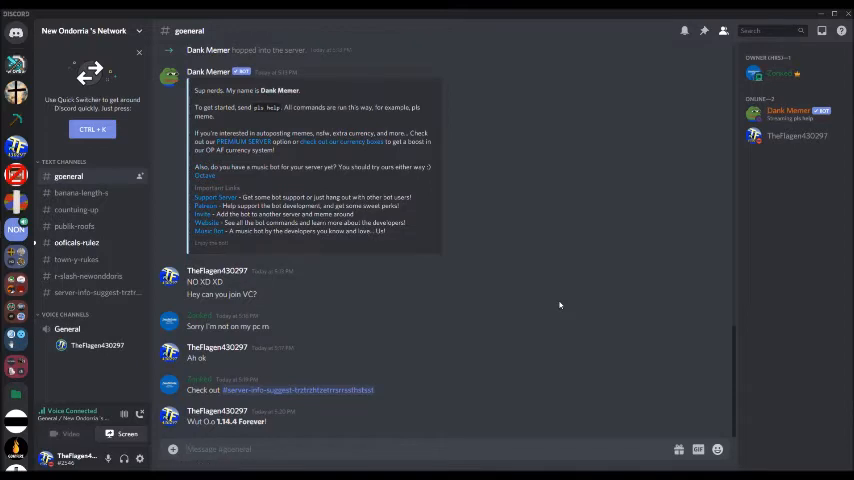
scroll("down", 3)
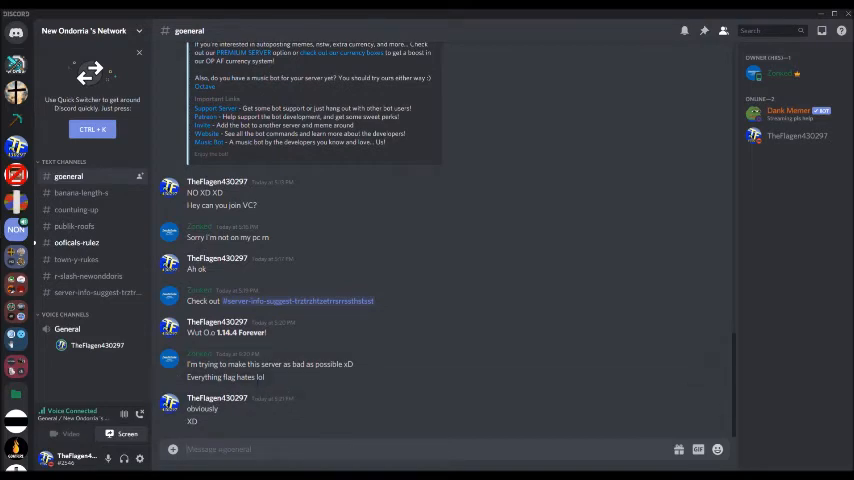
left_click(76, 242)
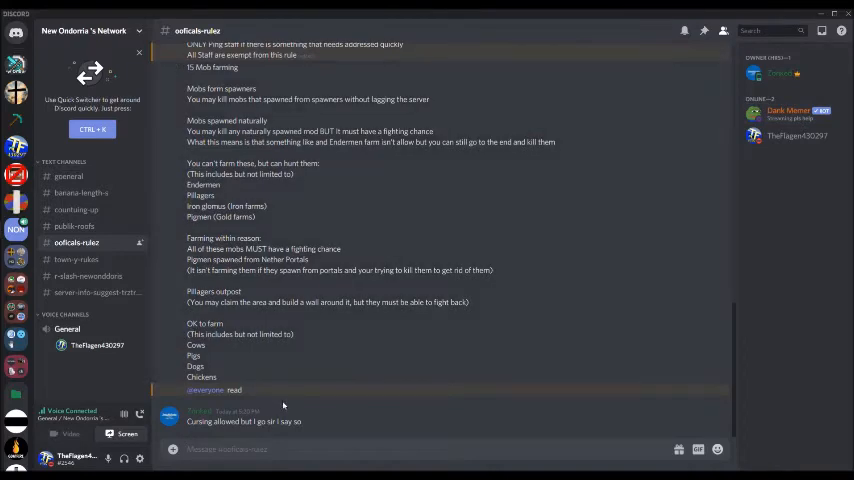
left_click(68, 176)
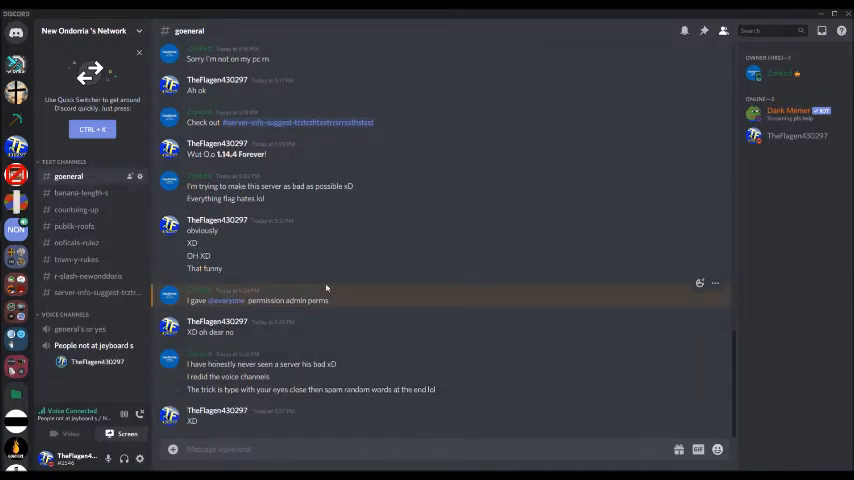
Open the need-people-2-change-tjme channel.
left_click(73, 226)
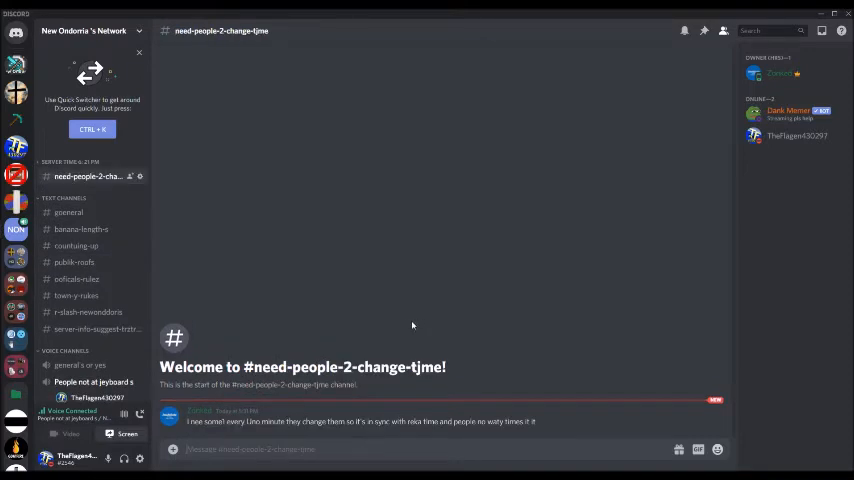
left_click(68, 265)
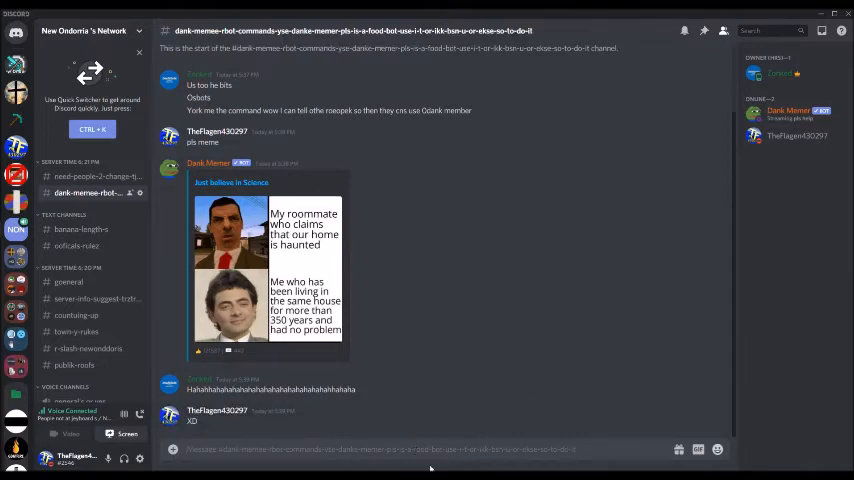
mouse_move(495, 460)
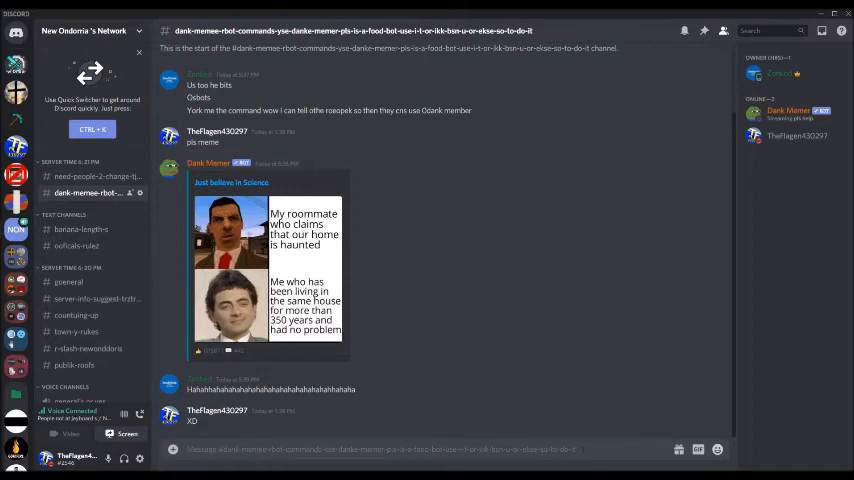
scroll("up", 3)
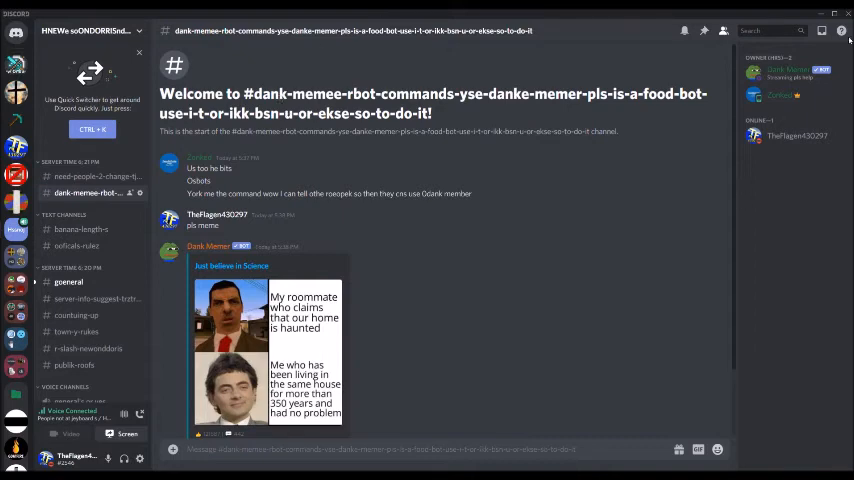
left_click(789, 71)
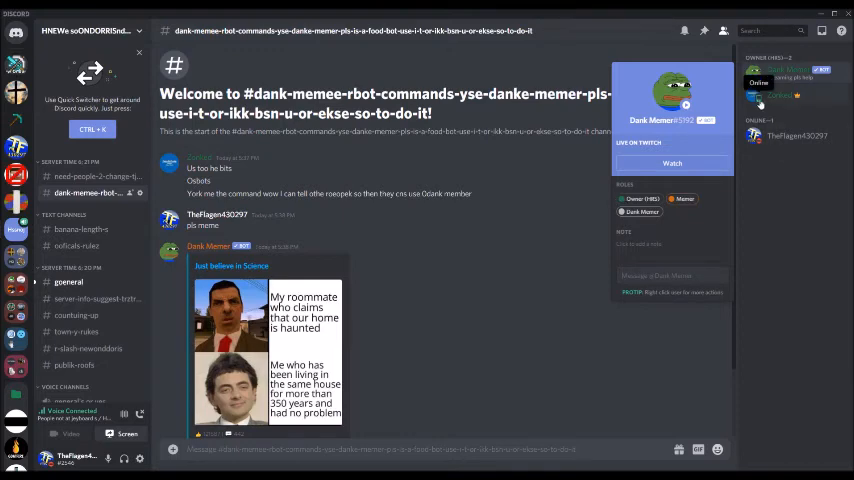
left_click(68, 281)
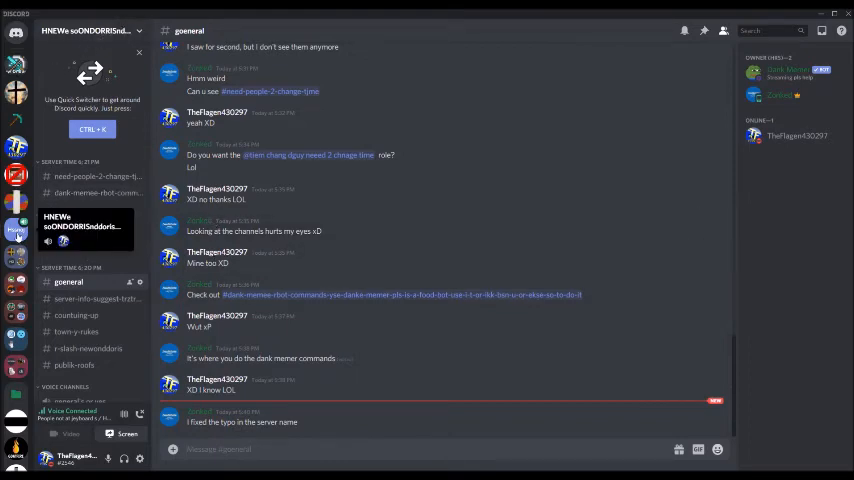
Choose Hide Muted Channels from the server name dropdown.
left_click(85, 30)
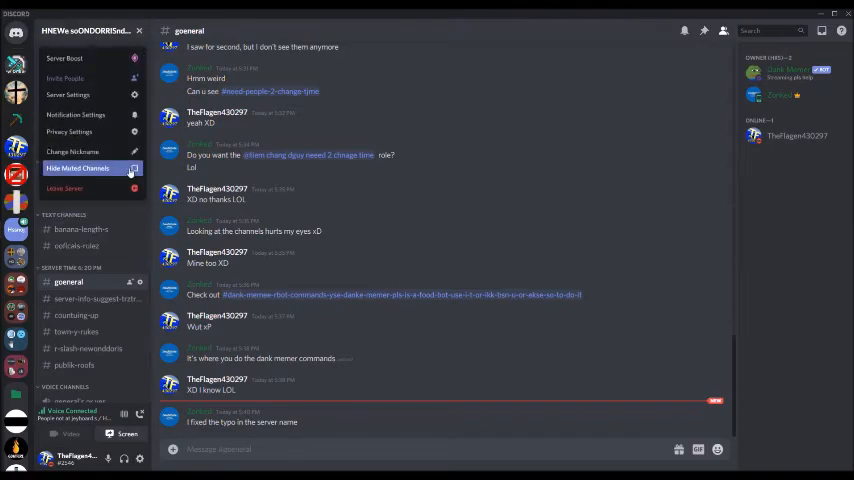
left_click(67, 94)
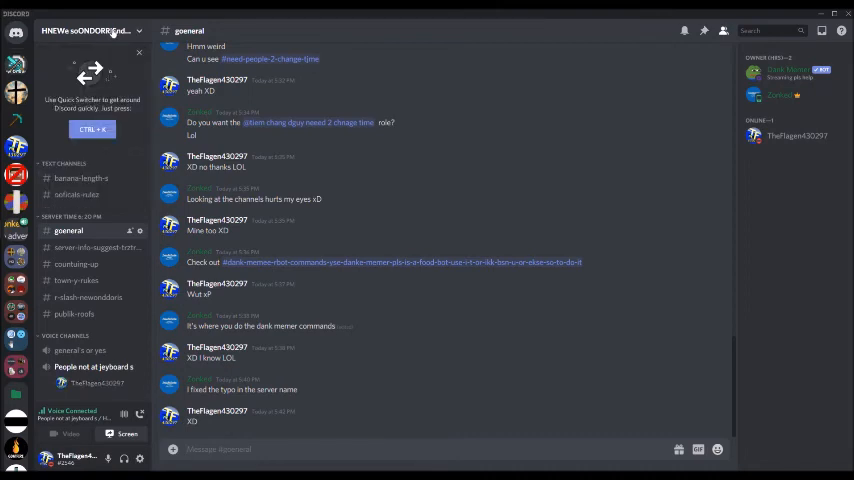
mouse_move(305, 12)
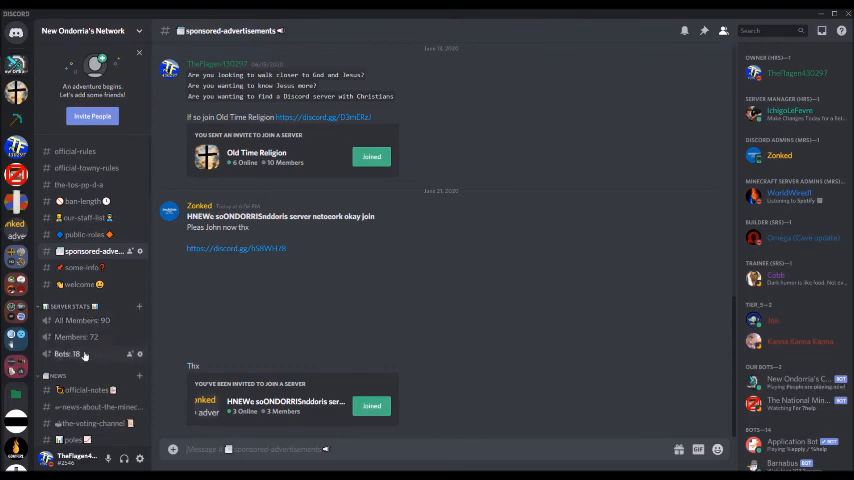
mouse_move(558, 347)
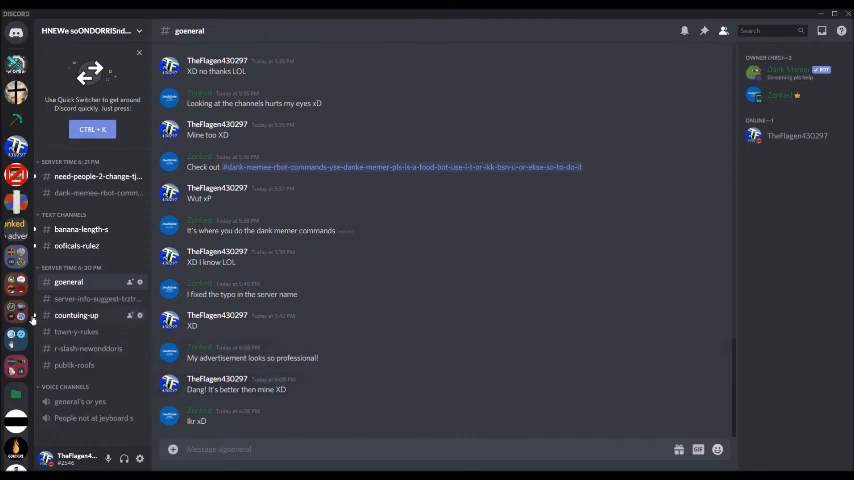
Open the countuing-up channel in the misspelled HNEWe server.
left_click(76, 315)
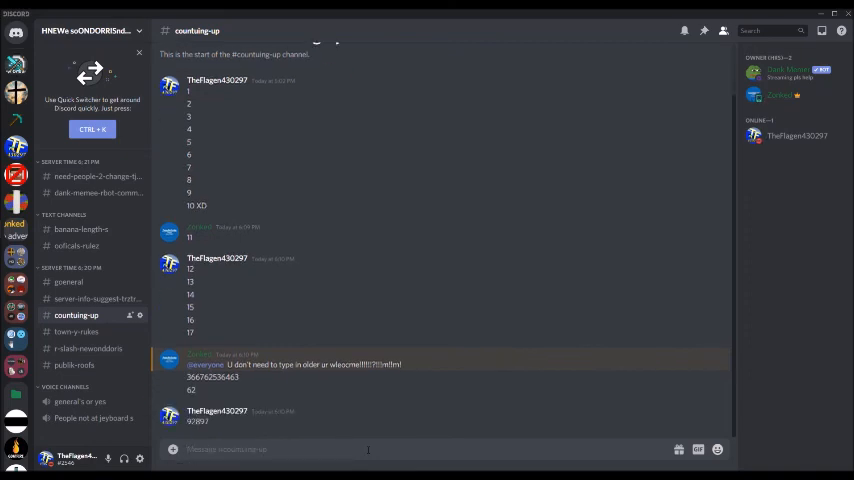
Post random numbers such as 10, a long digit string and 108378 in countuing-up.
type("10")
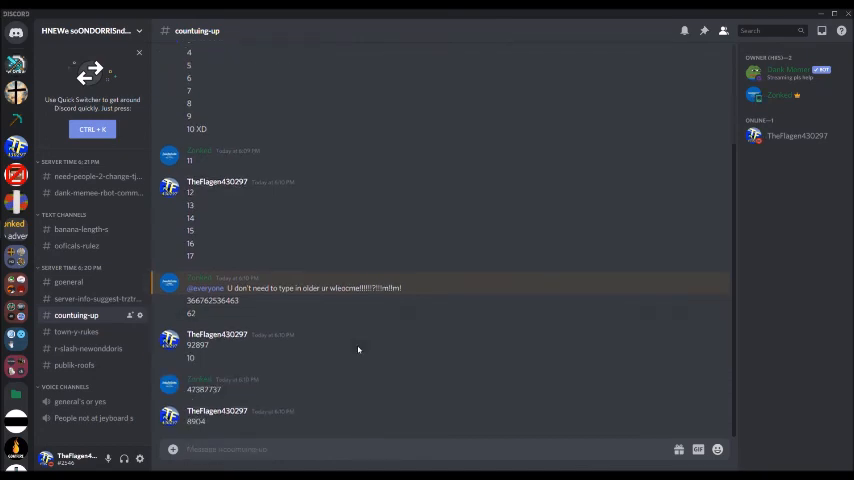
type("89243689243986752396825398753-91675-9")
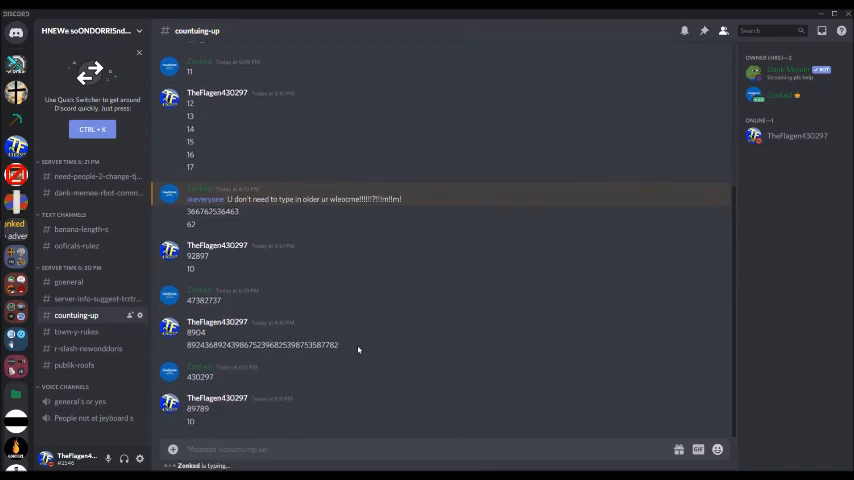
type("108378")
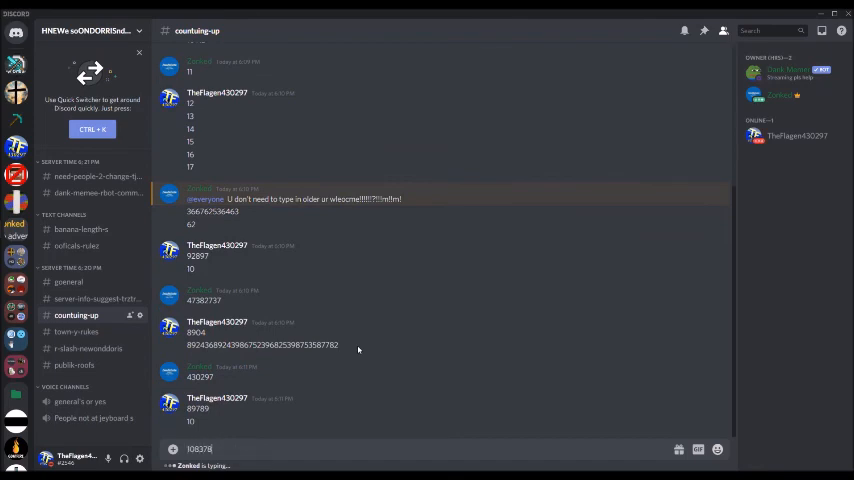
key("enter")
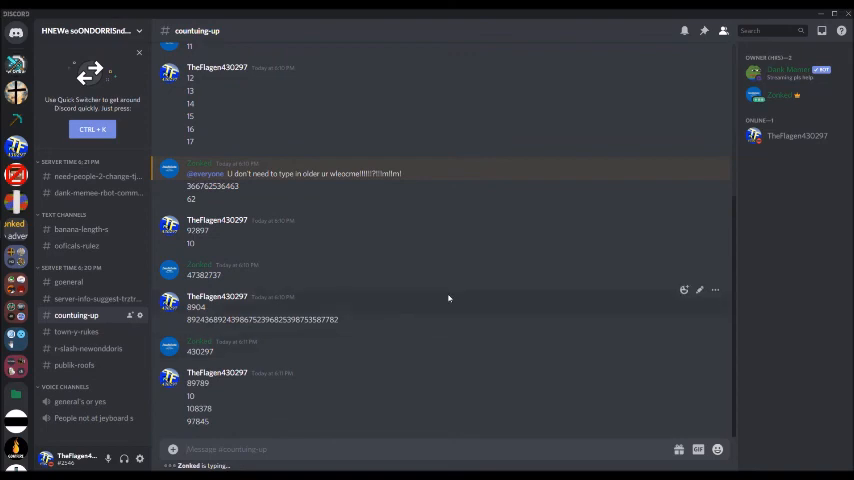
scroll("down", 3)
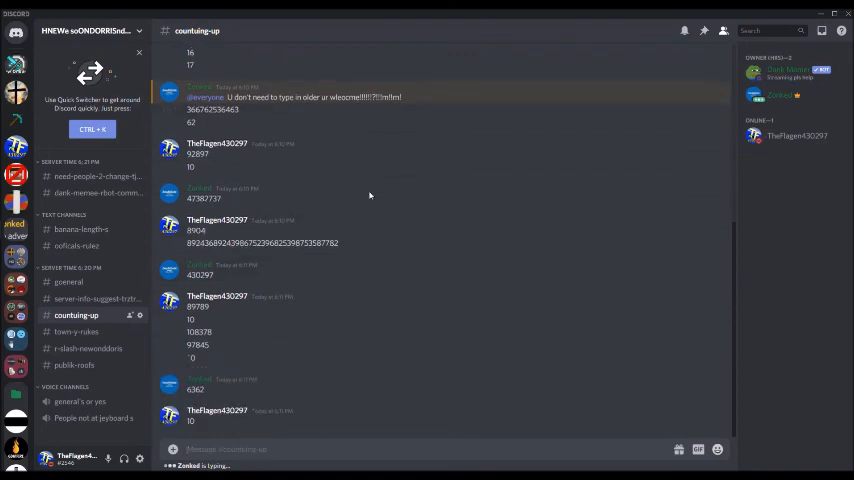